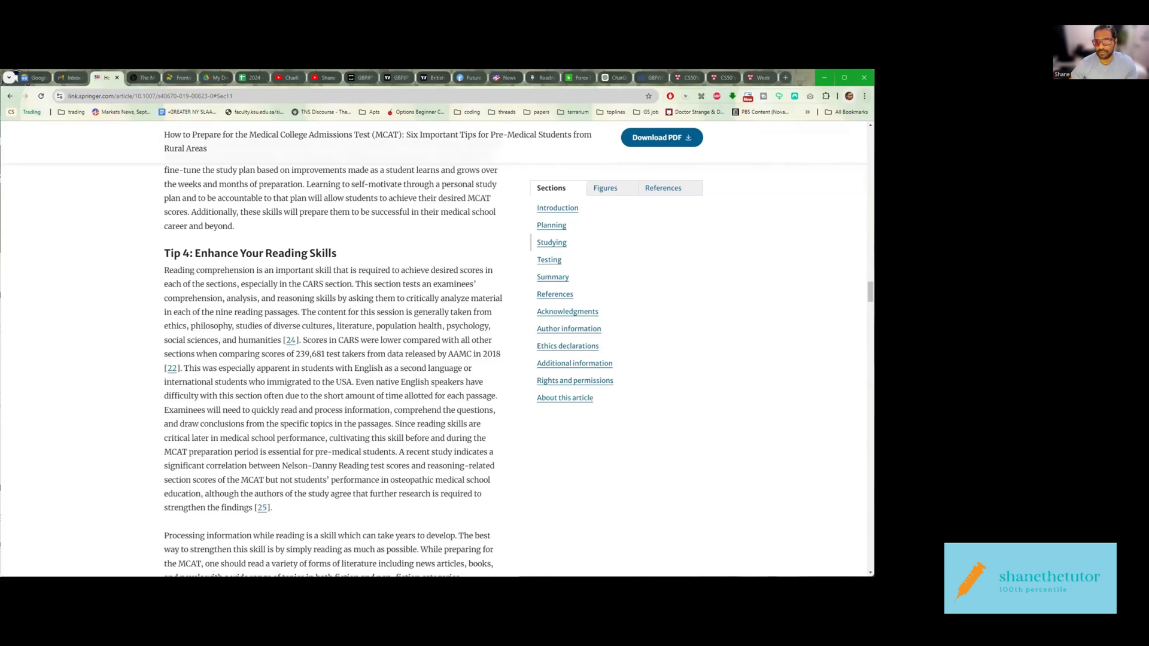
Step: Scroll to Tip 4 and select the sentence that CARS scores were lowest among 239,681 test takers in 2018
left_click(865, 79)
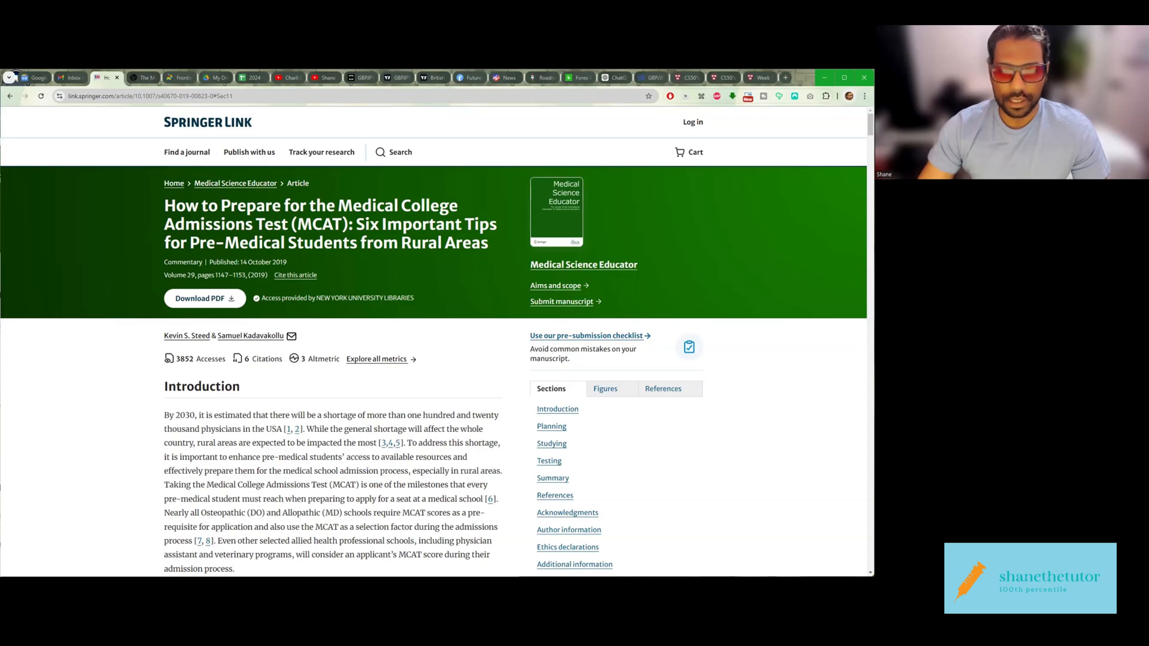
scroll("down", 3)
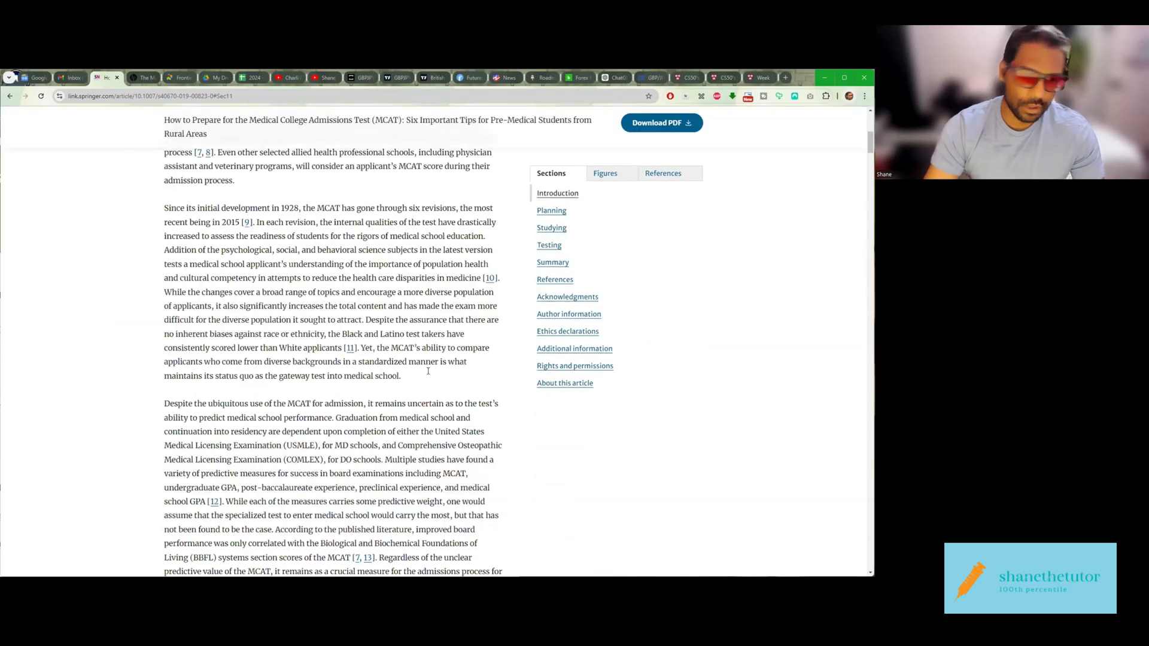
scroll("down", 3)
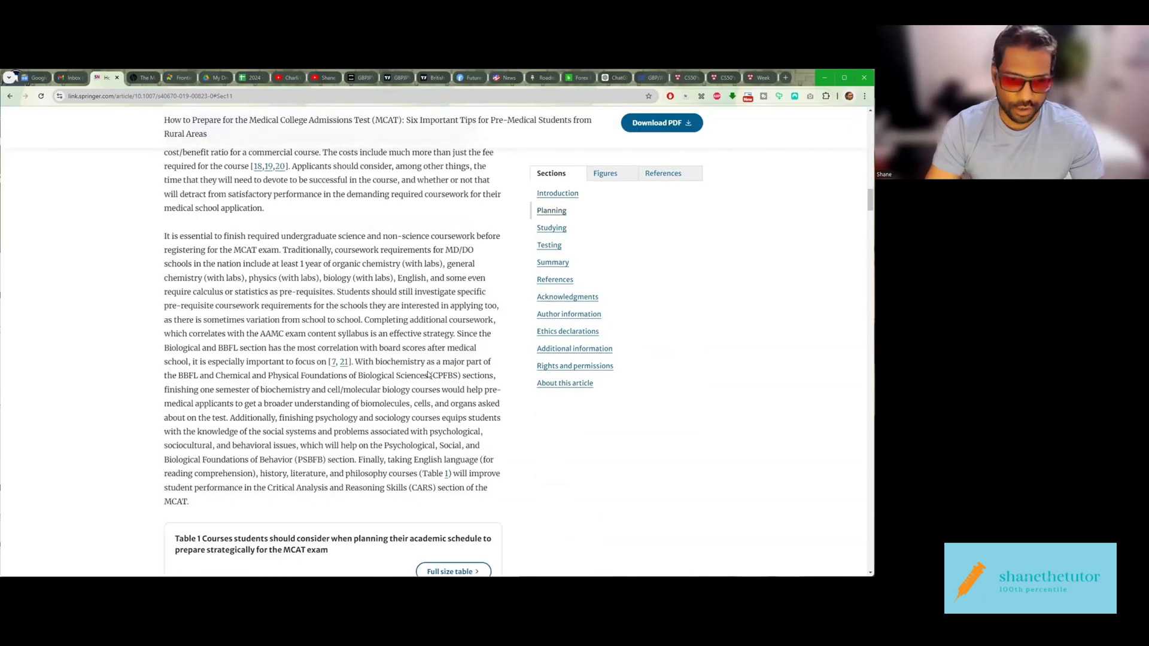
scroll("down", 3)
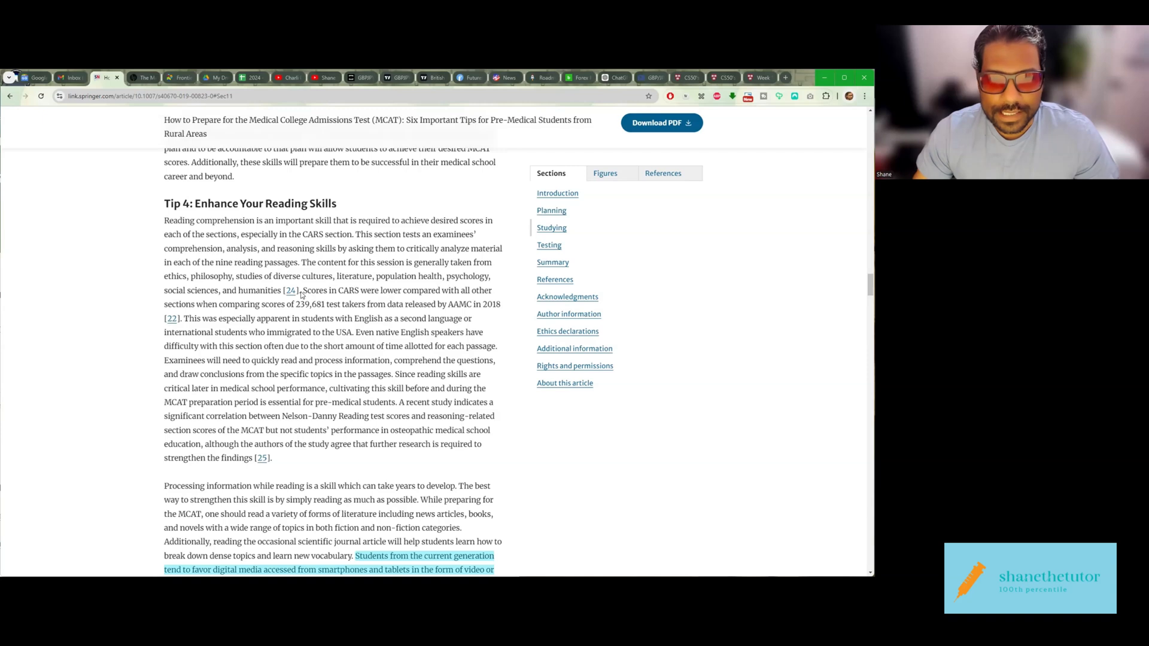
left_click_drag(300, 290, 449, 303)
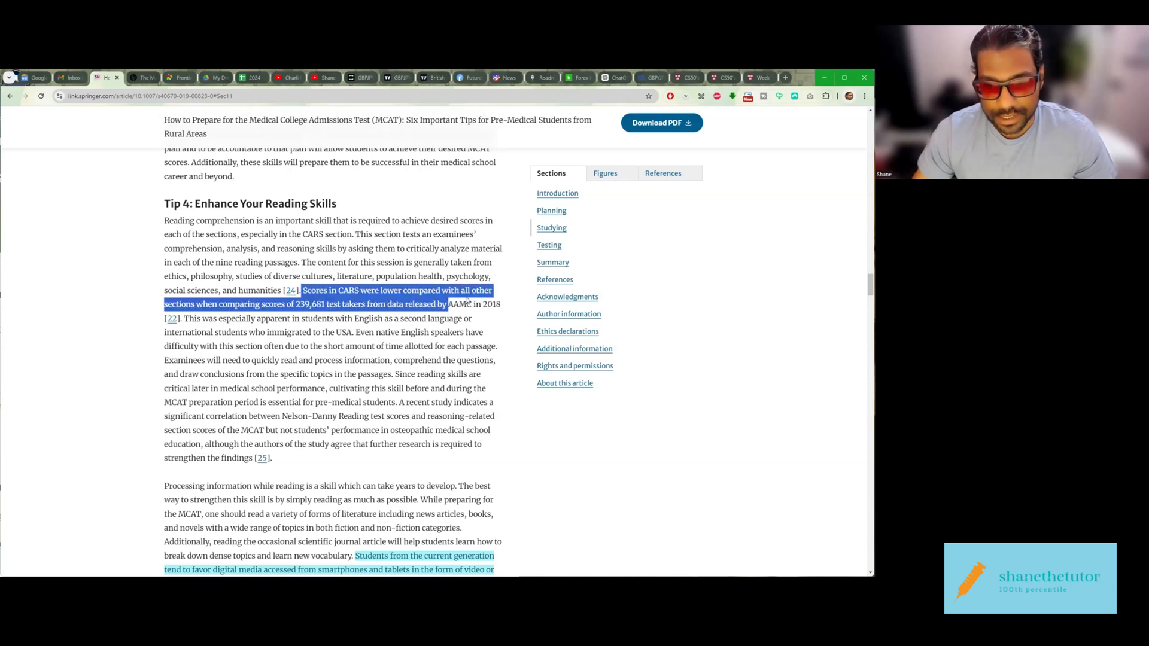
left_click_drag(447, 304, 500, 304)
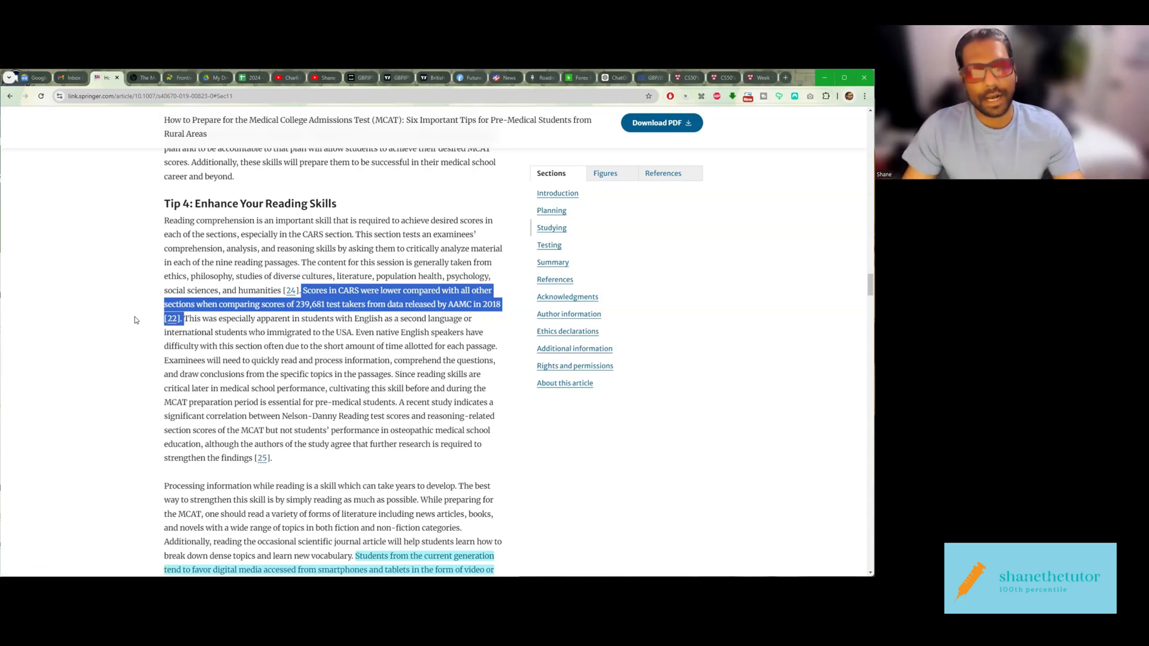
Step: Scroll to the phone-distraction passage and select the words around 'simply reading' in the advice
scroll("down", 3)
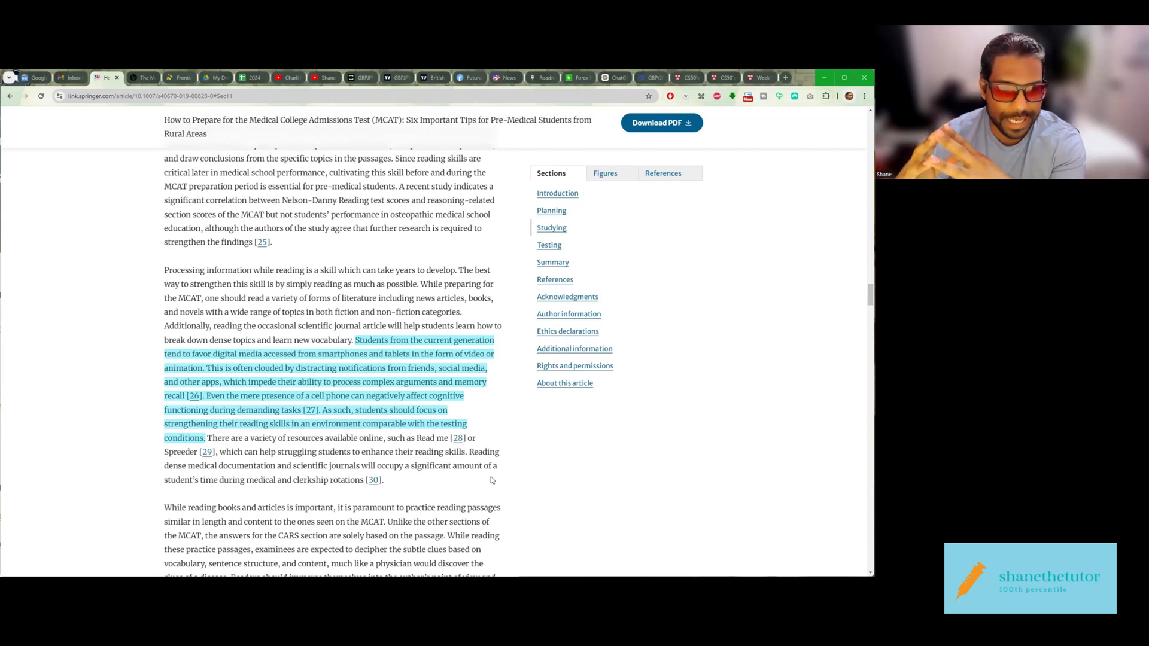
double_click(297, 283)
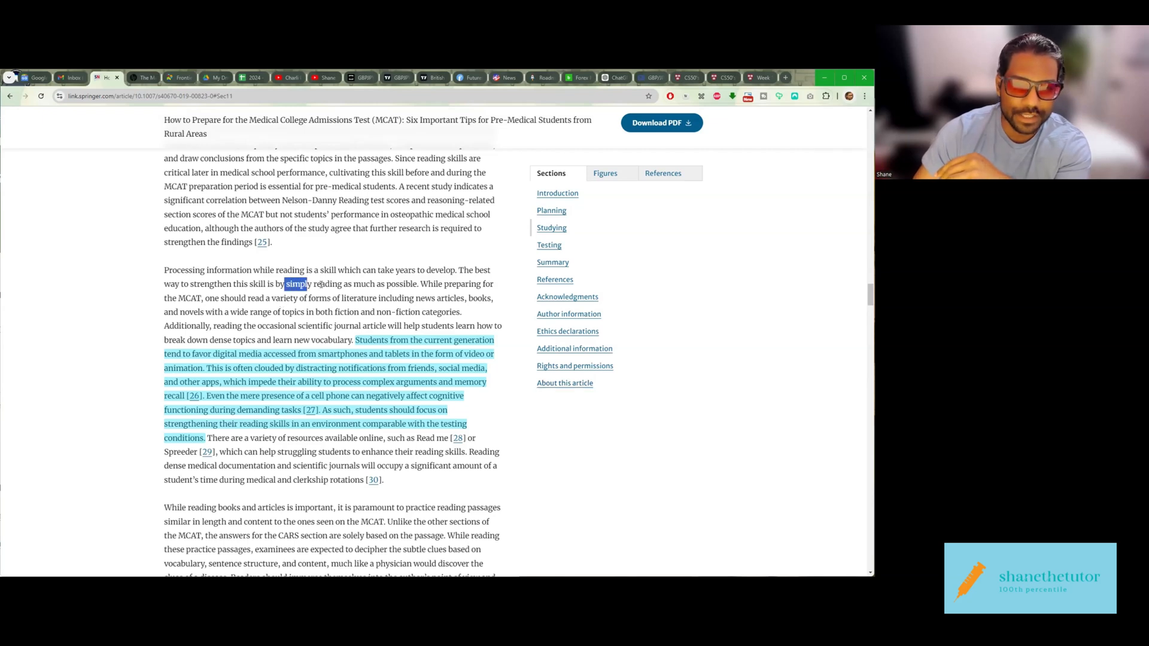
left_click_drag(286, 283, 417, 284)
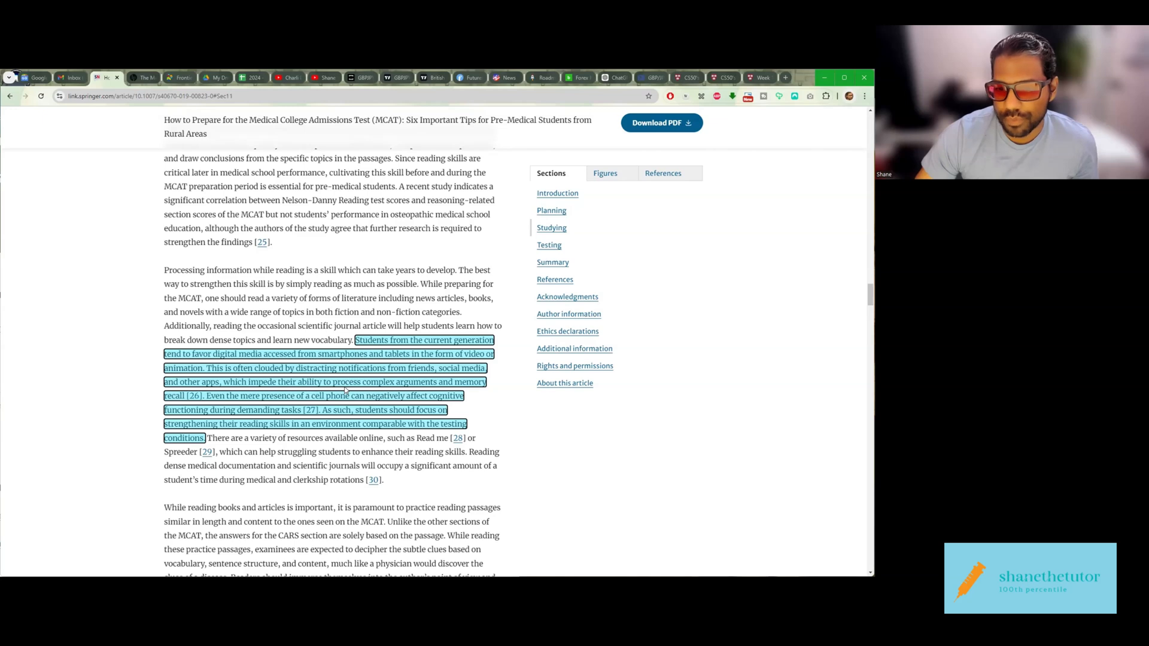
mouse_move(144, 352)
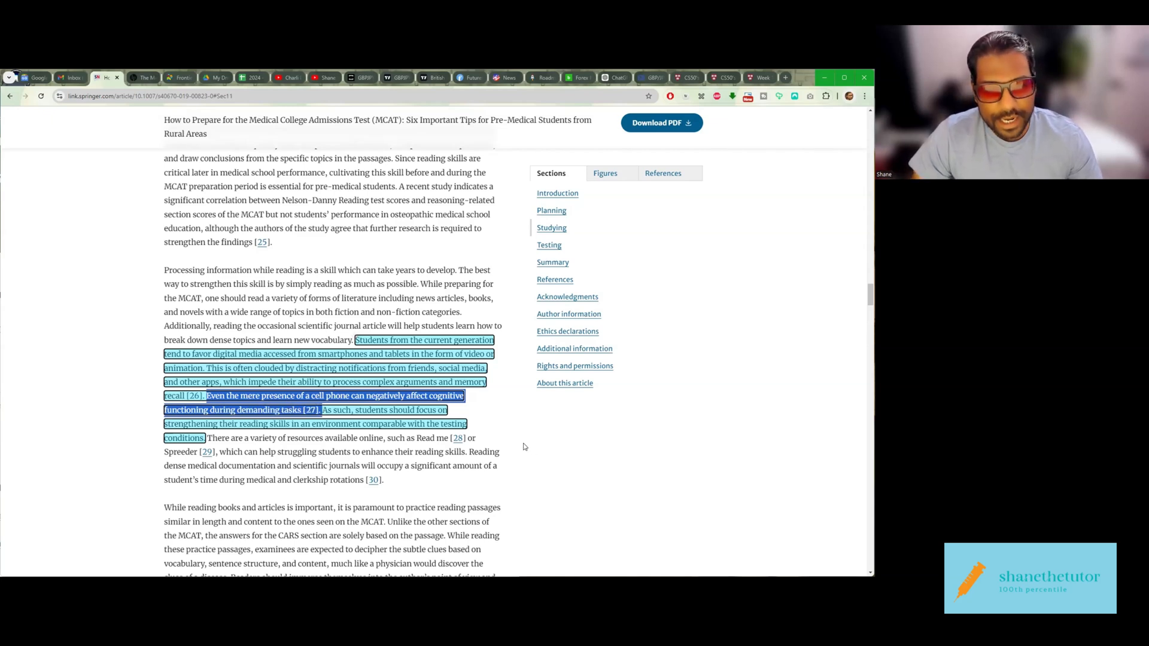
mouse_move(514, 445)
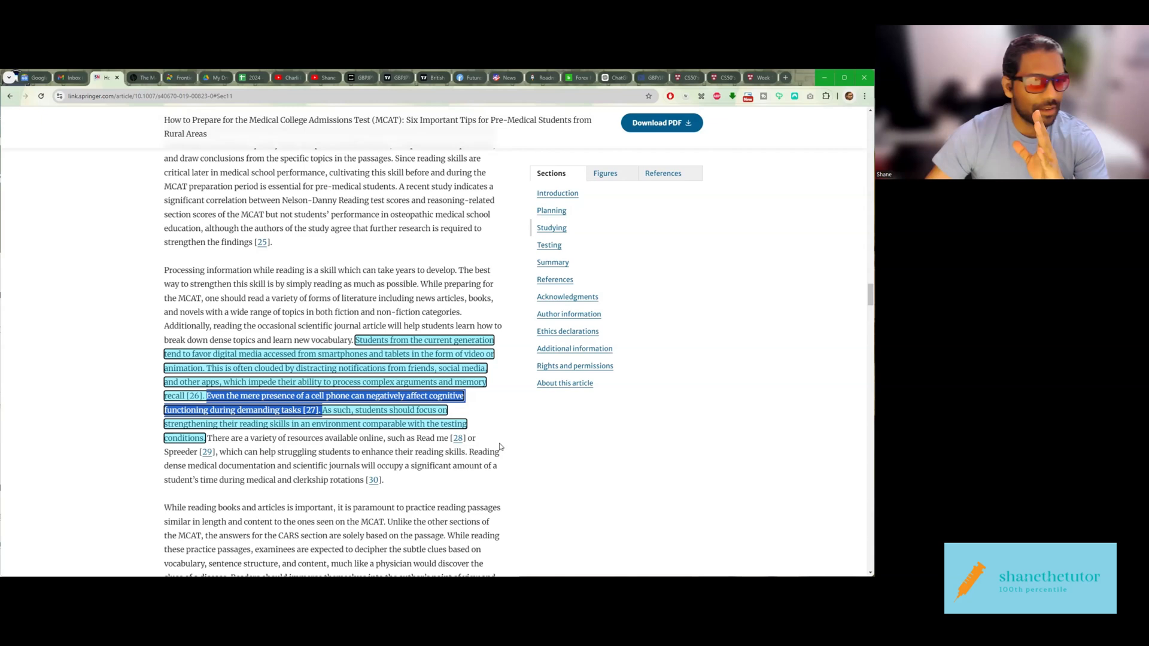
mouse_move(94, 211)
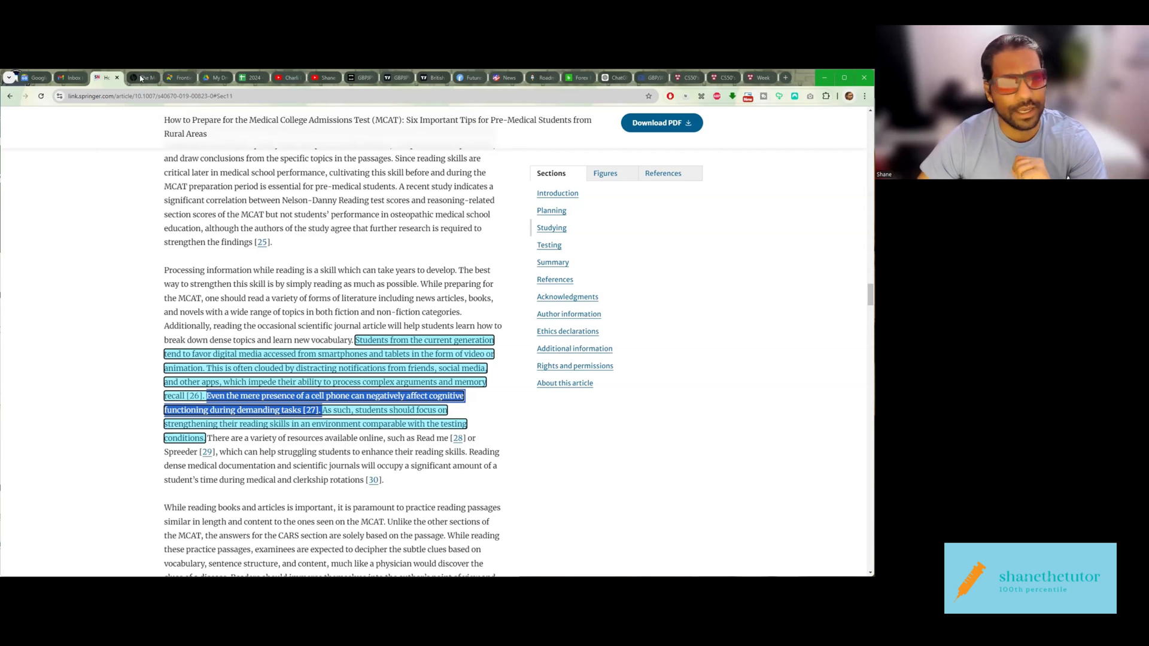
mouse_move(145, 77)
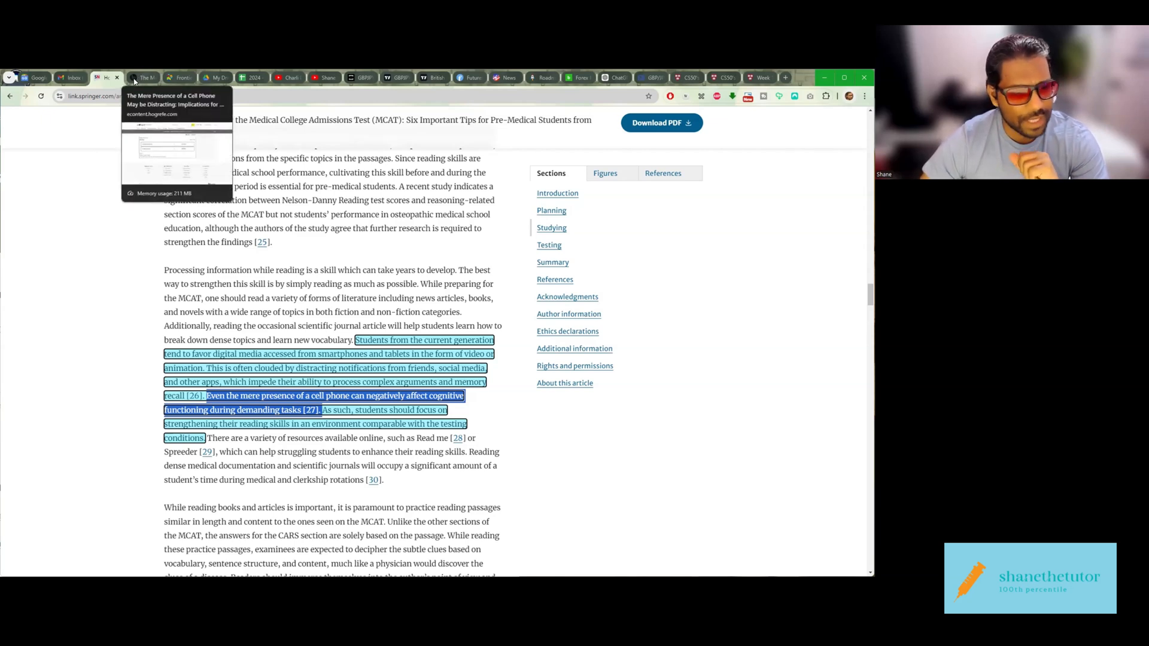
mouse_move(308, 408)
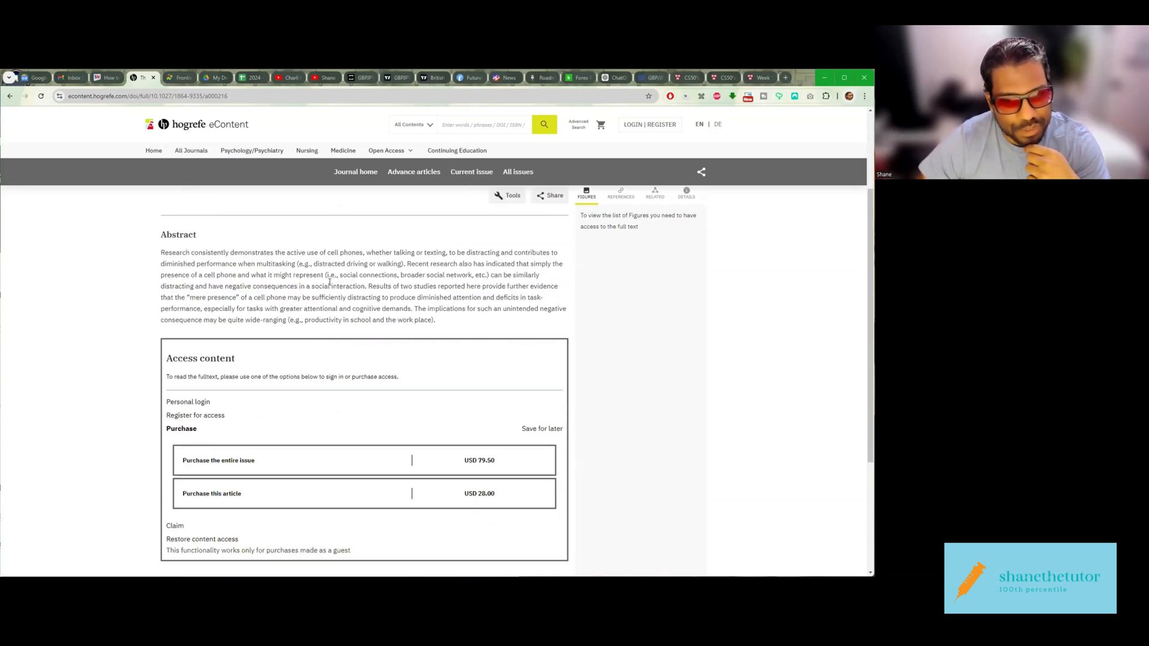
Step: Select the abstract sentence from 'mere presence' through 'attentional and cognitive demands'
double_click(212, 297)
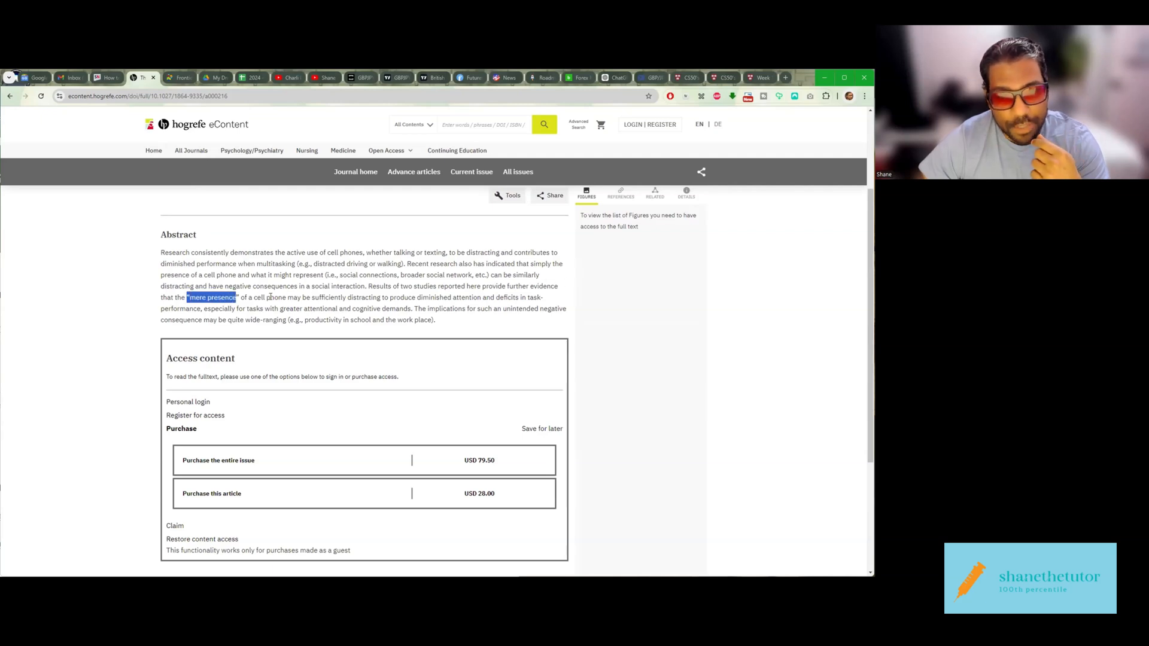
left_click_drag(238, 297, 374, 297)
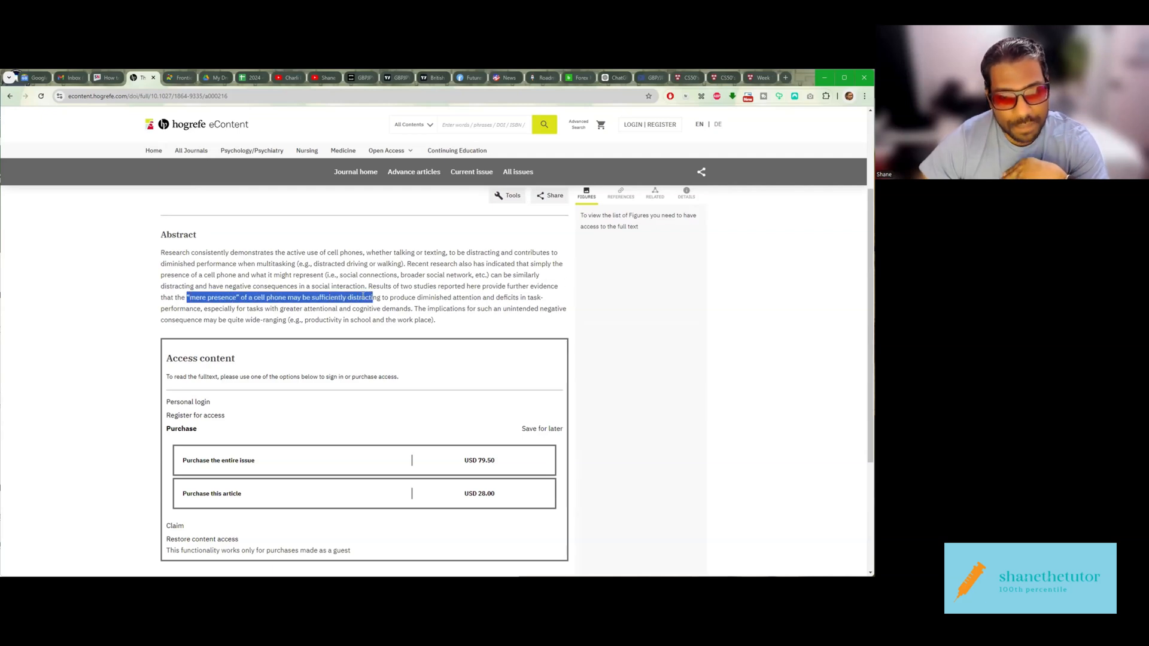
left_click_drag(373, 297, 432, 296)
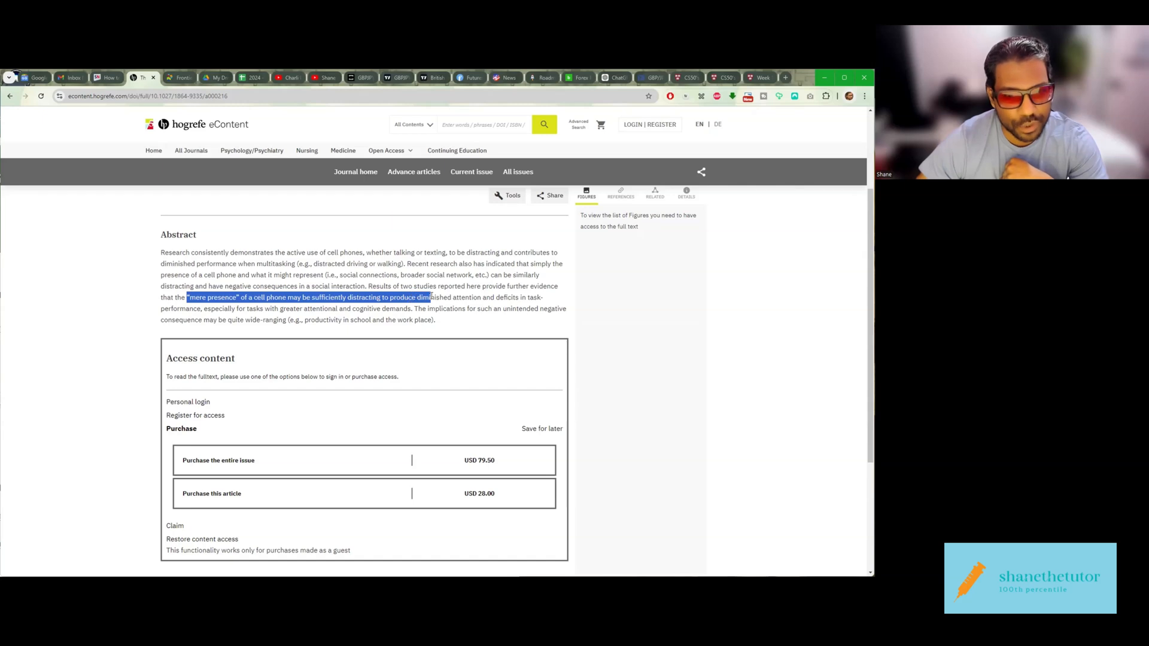
left_click_drag(431, 297, 517, 296)
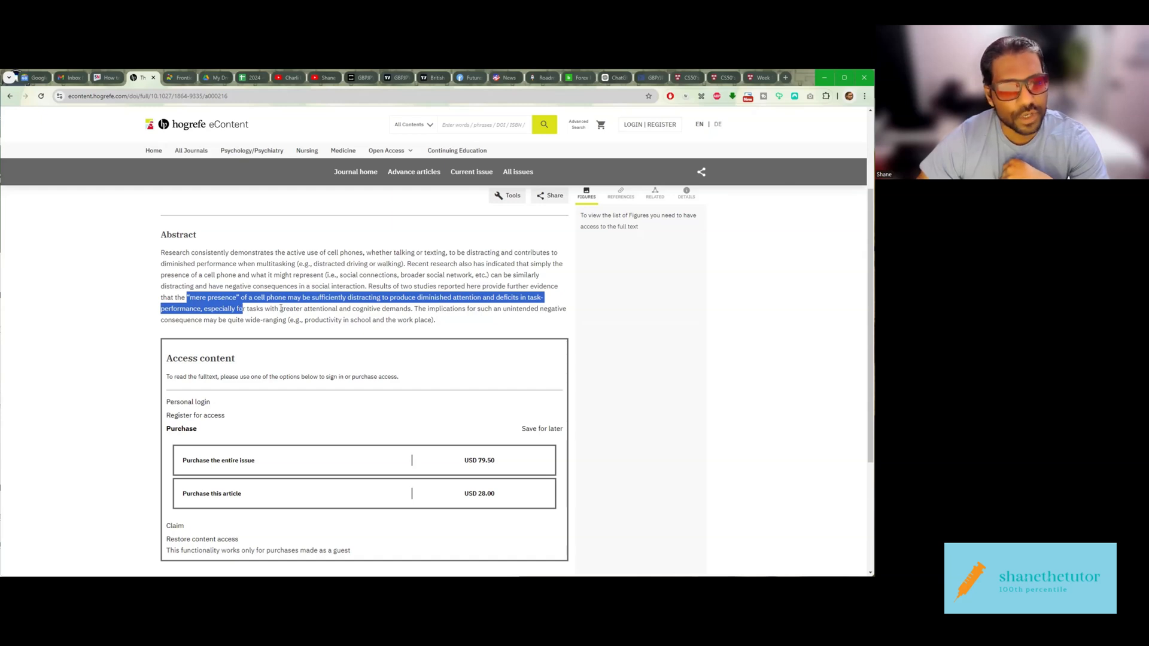
left_click_drag(244, 308, 410, 308)
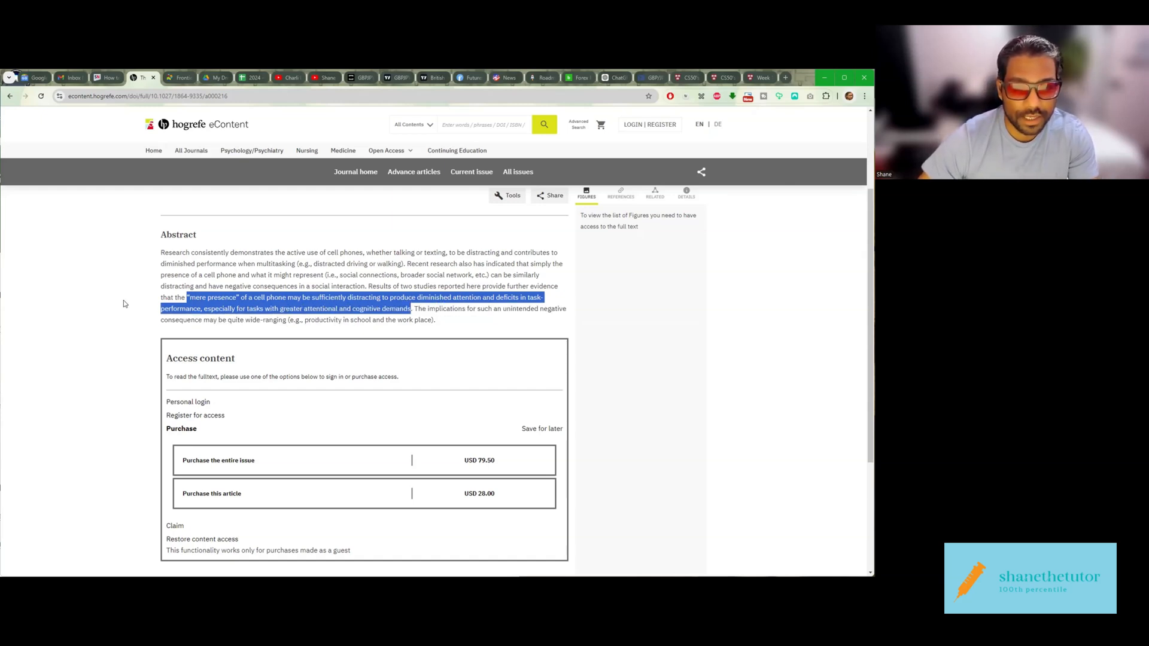
Step: Clear that selection and select the phrase 'for such an unintended negative'
left_click(458, 321)
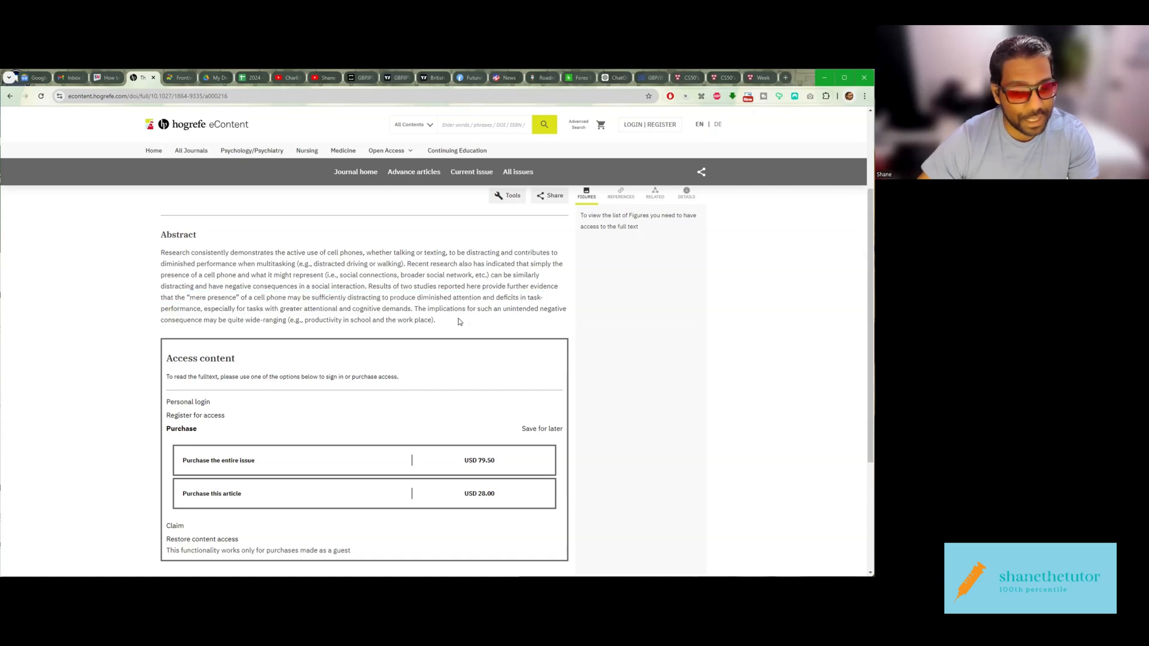
left_click_drag(467, 309, 552, 309)
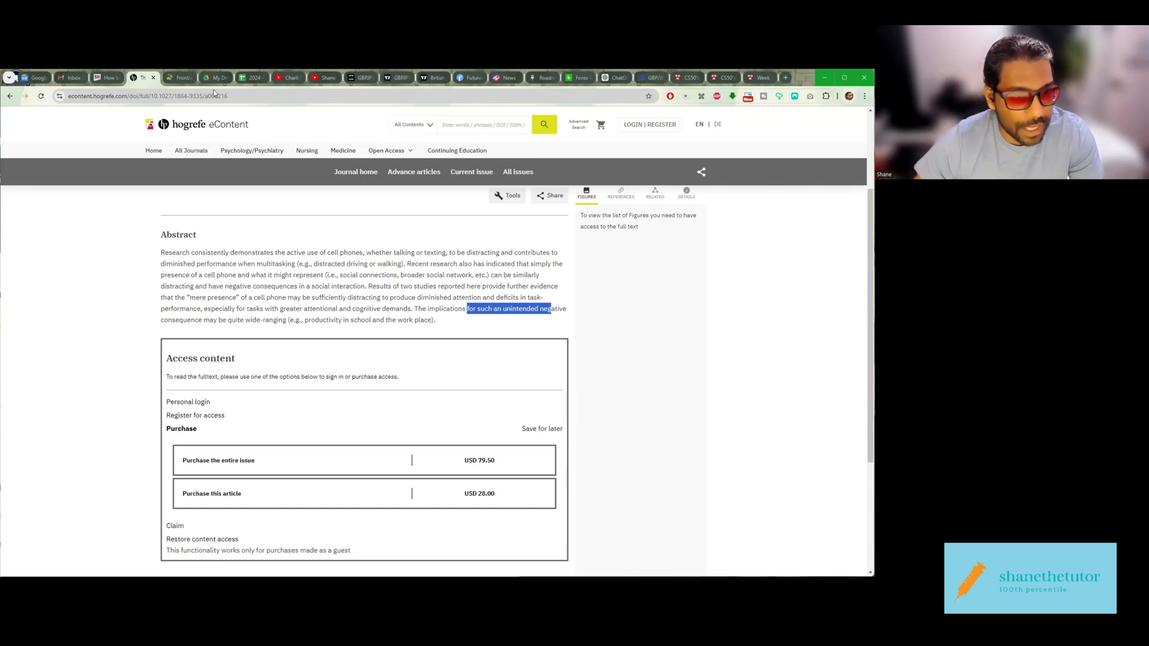
Step: Switch to the Frontiers Smartphones and Cognition review and select the word 'attention' in its abstract
left_click(176, 77)
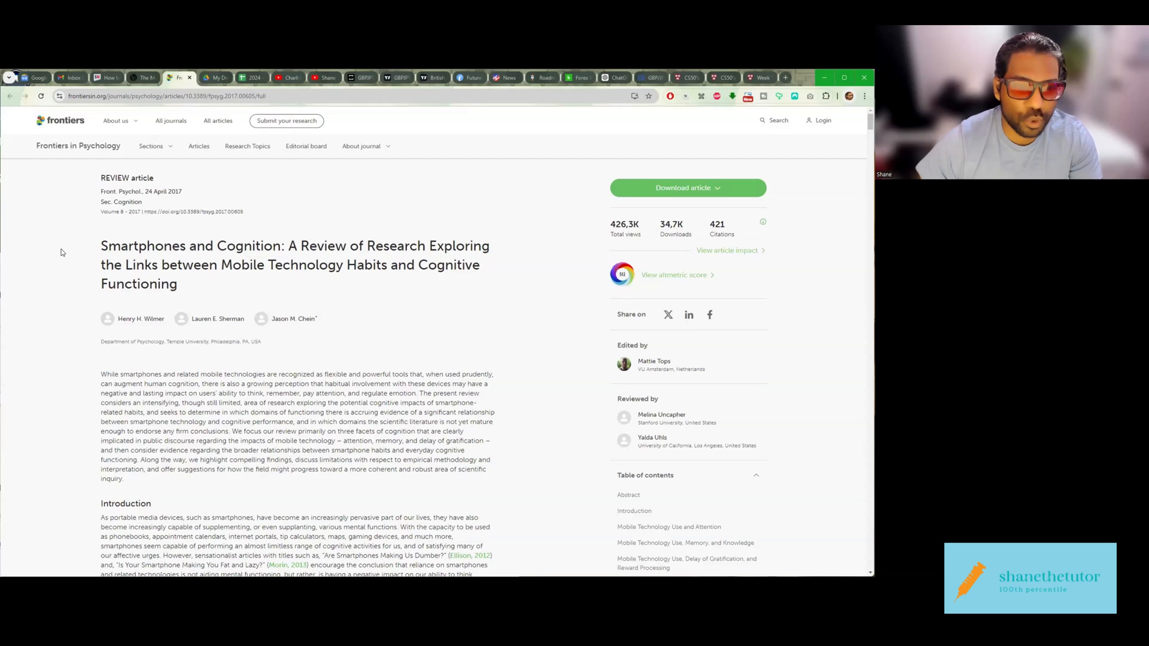
mouse_move(84, 266)
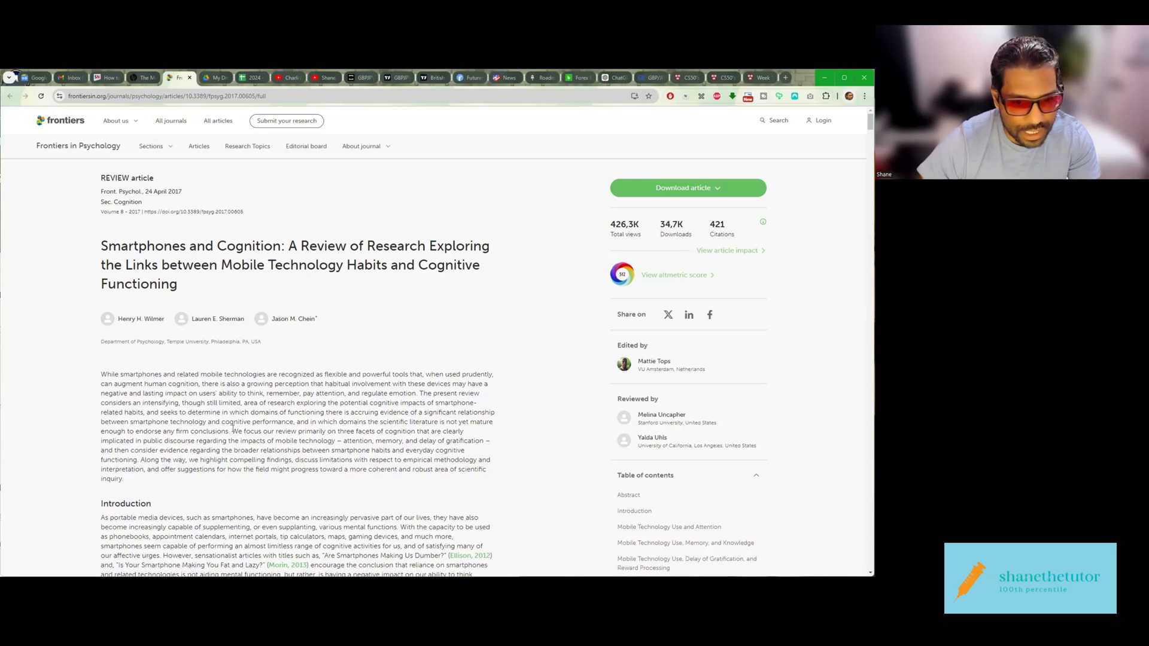
left_click_drag(231, 431, 335, 441)
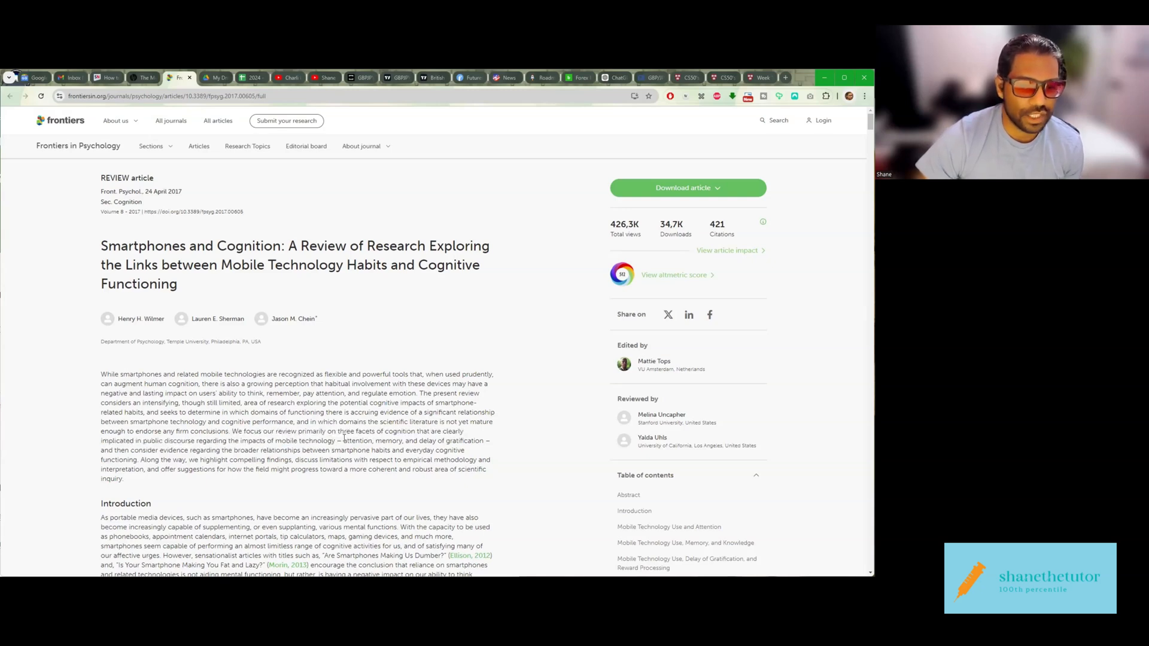
double_click(355, 441)
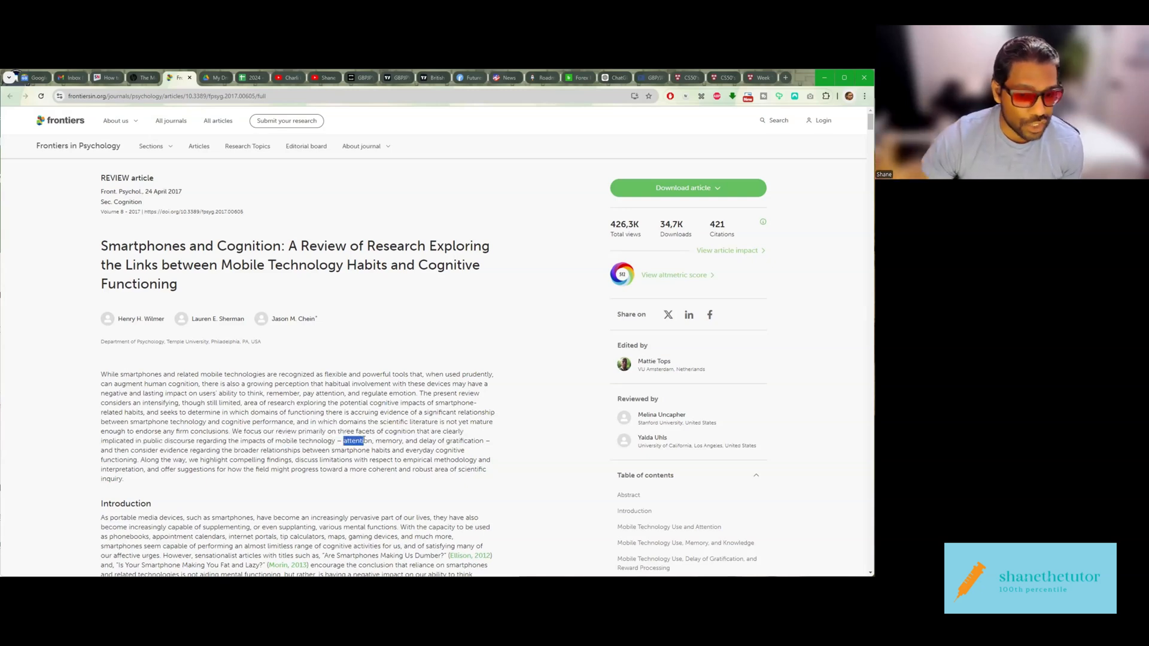